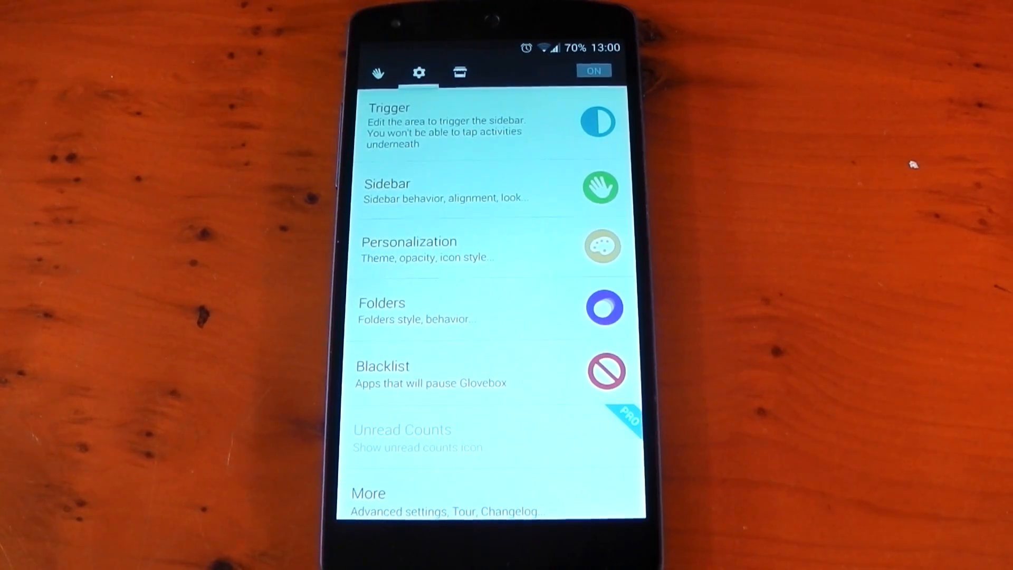
Open the left trigger area settings showing visible trigger, location, opacity and sensitivity.
left_click(452, 126)
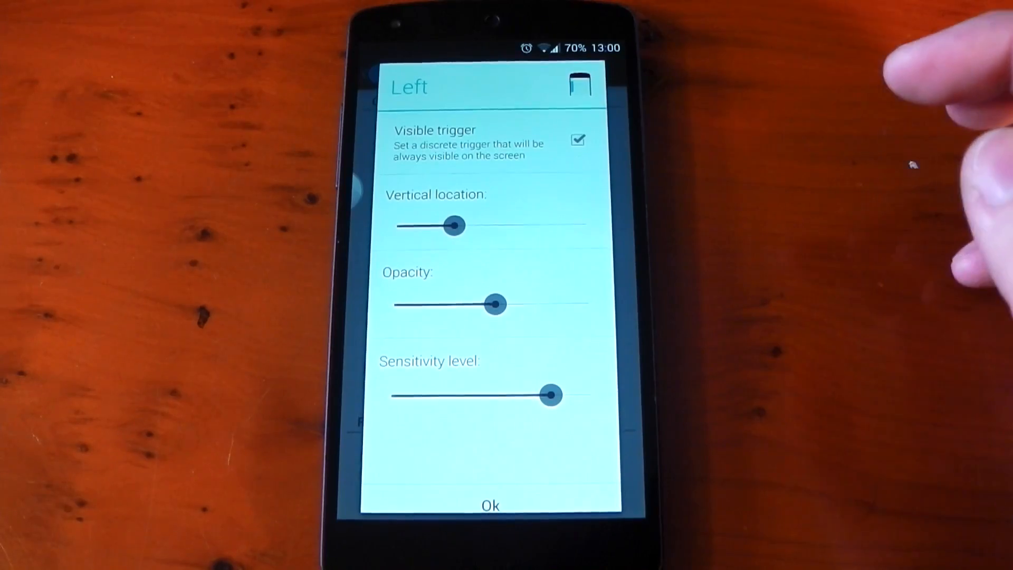
Enable the trigger on both left and right edges, keeping the Glossy trigger style.
left_click(576, 140)
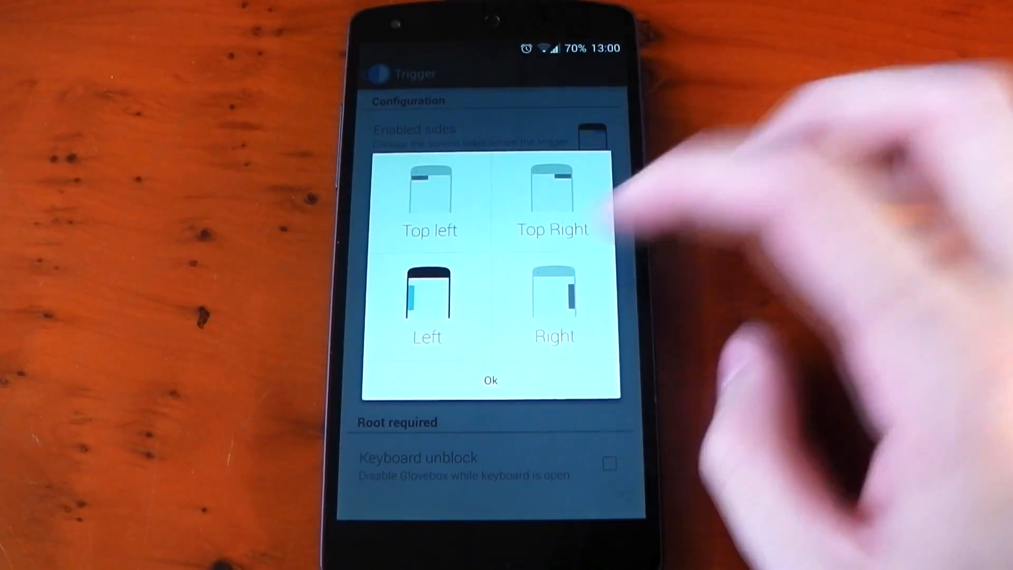
left_click(554, 297)
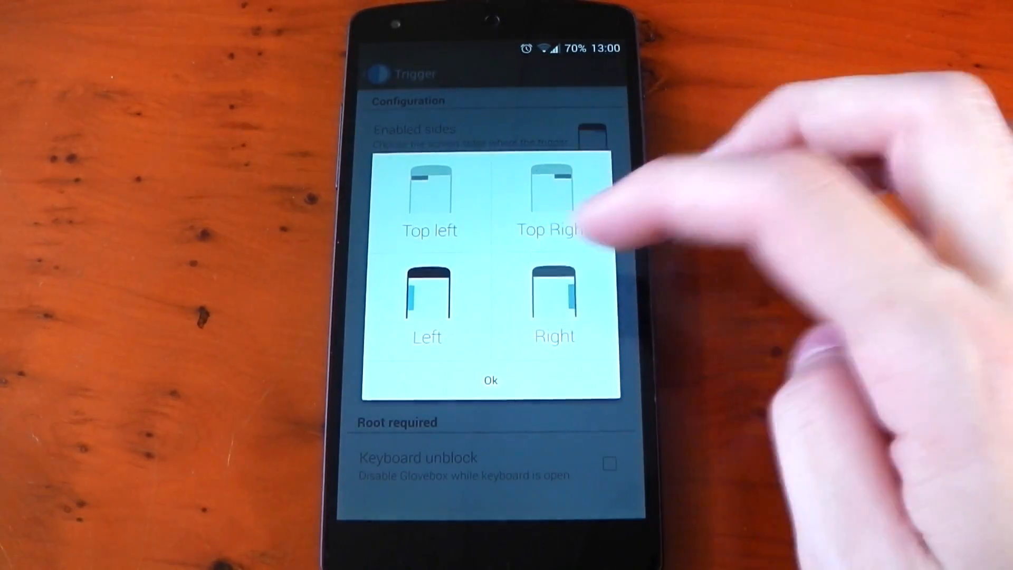
left_click(490, 380)
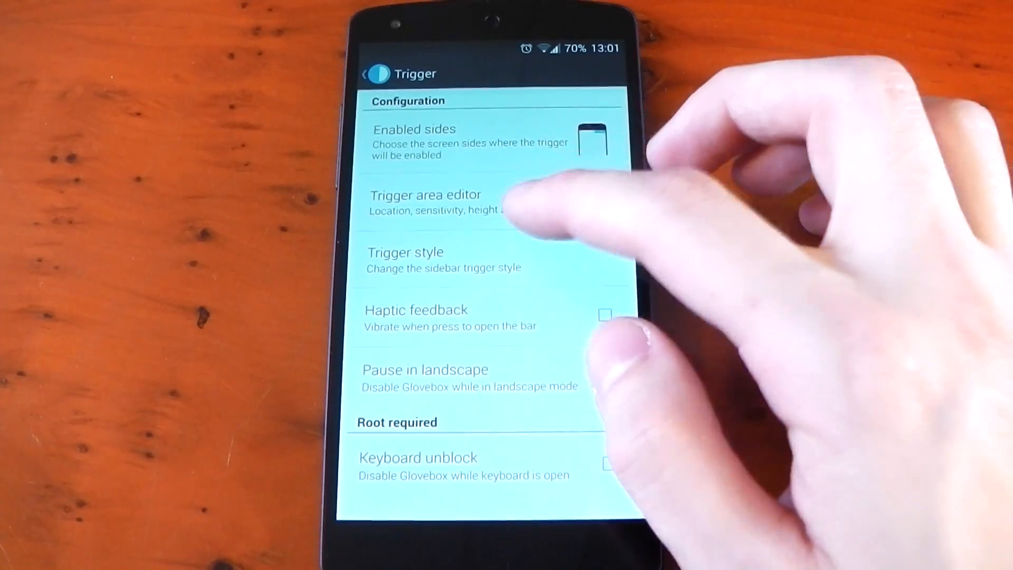
left_click(426, 200)
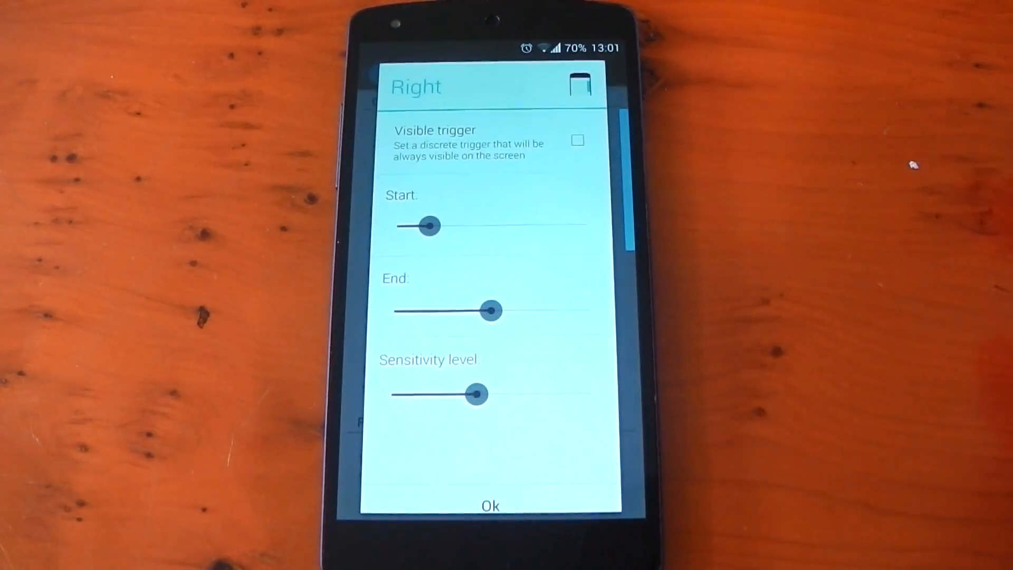
left_click(490, 505)
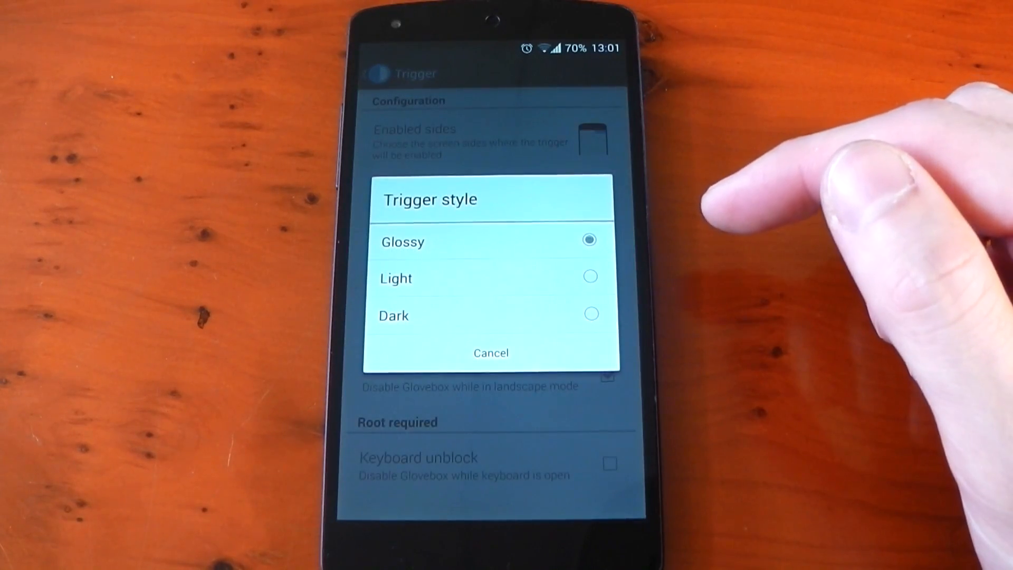
left_click(490, 353)
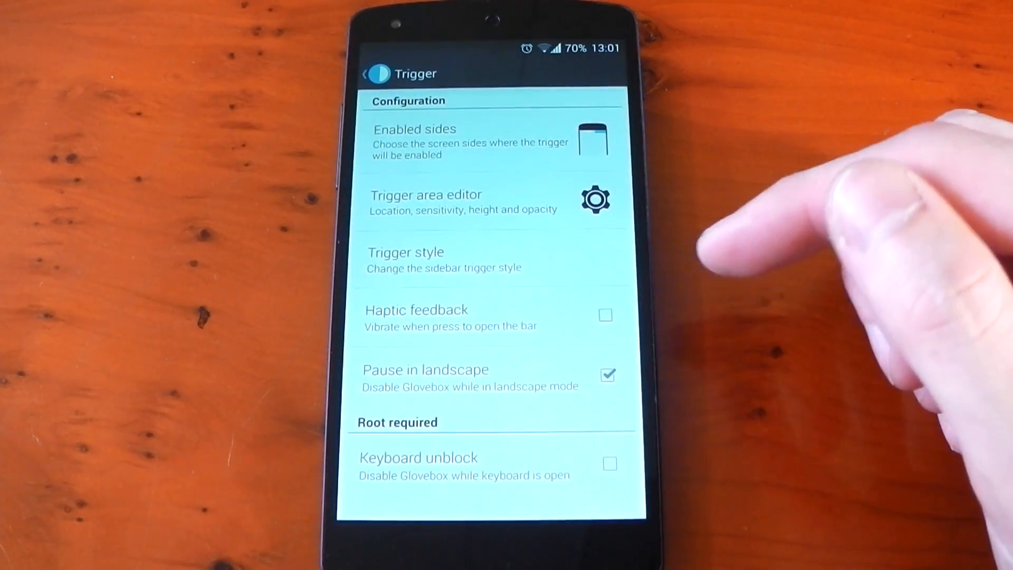
mouse_move(872, 226)
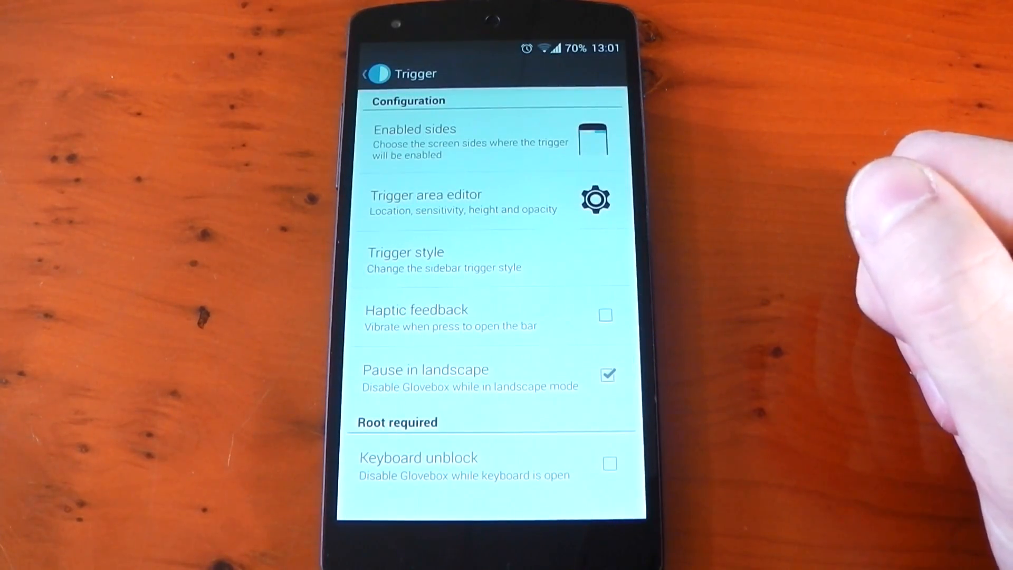
Apply the Shadows theme to the sidebar and icons from Personalization.
left_click(367, 72)
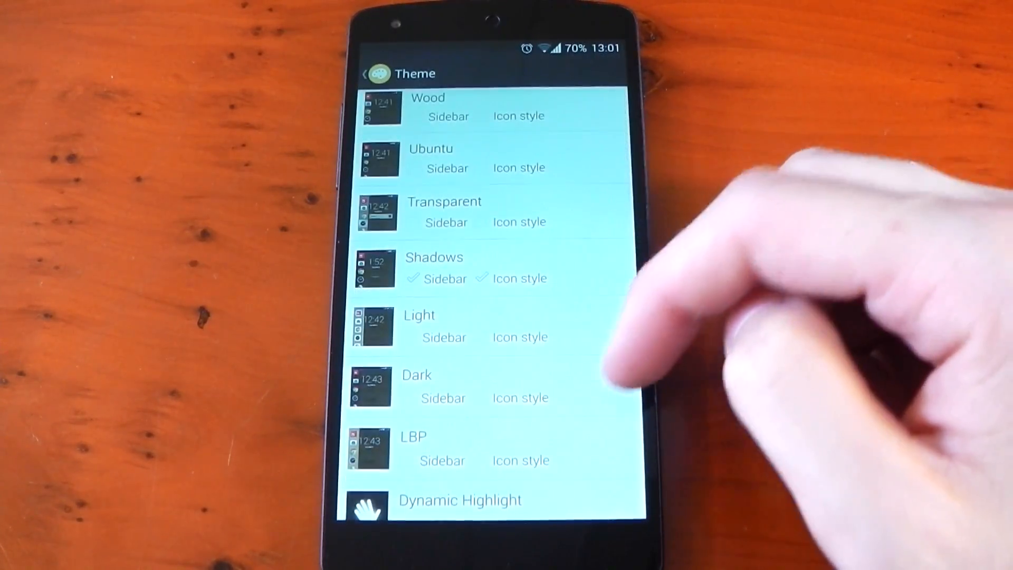
scroll("down", 3)
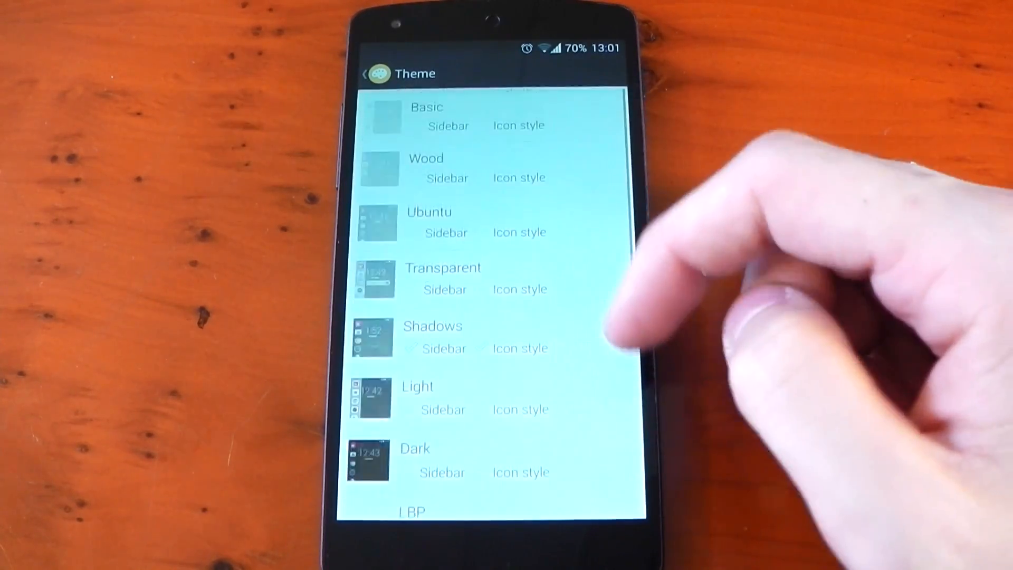
left_click(428, 219)
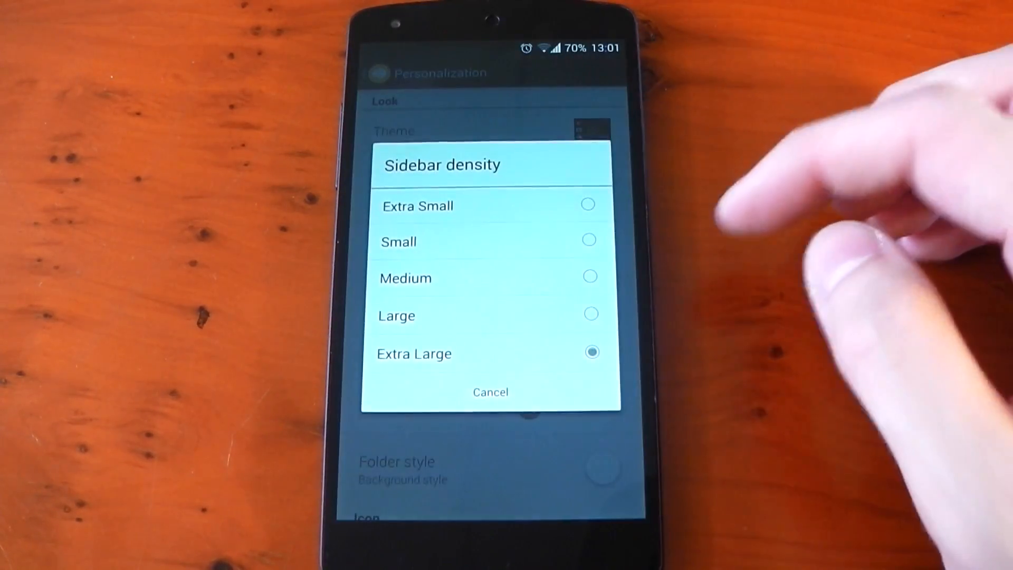
Set sidebar density to Extra Large and choose the HERACon icon pack.
left_click(489, 392)
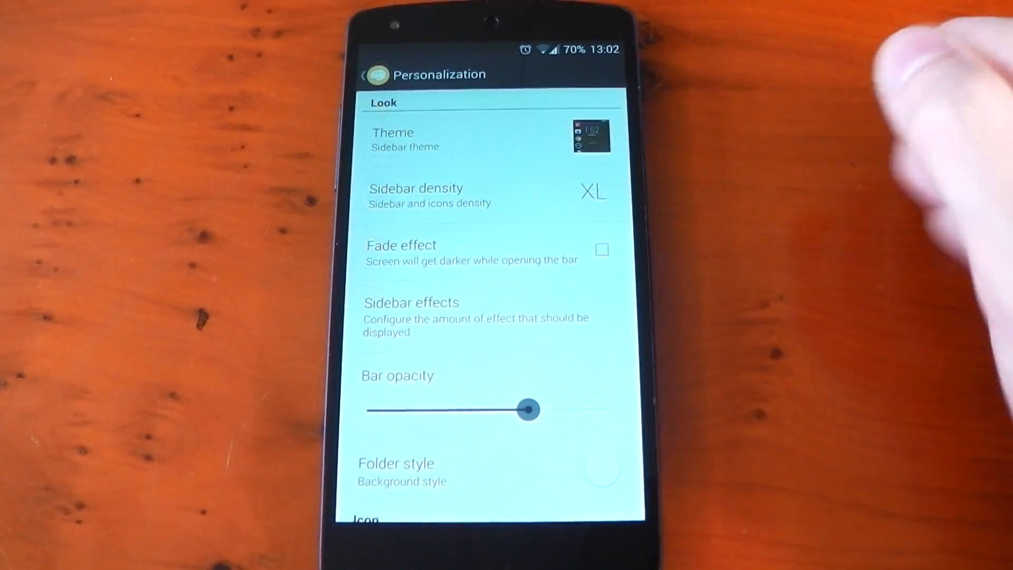
scroll("down", 3)
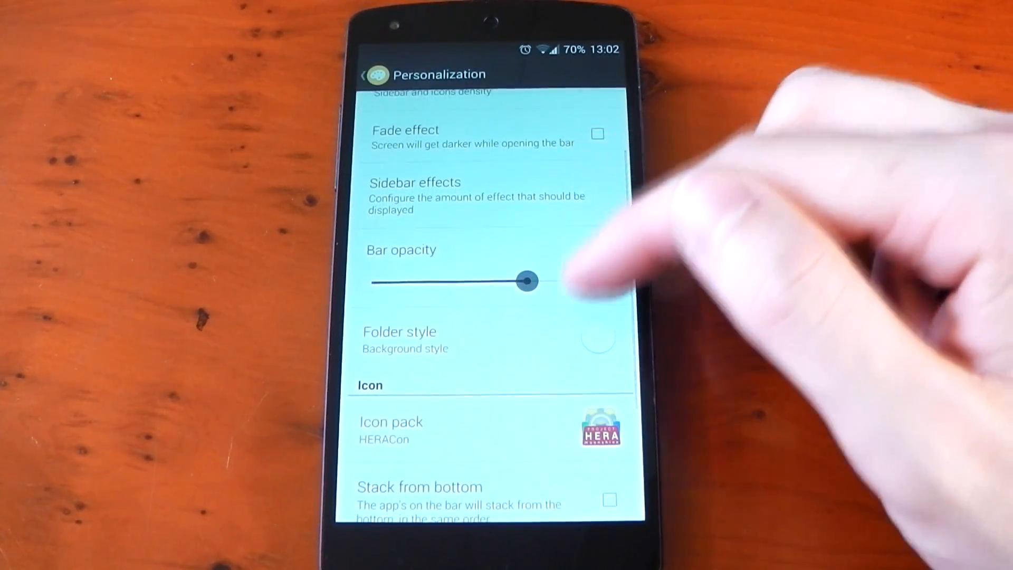
scroll("up", 3)
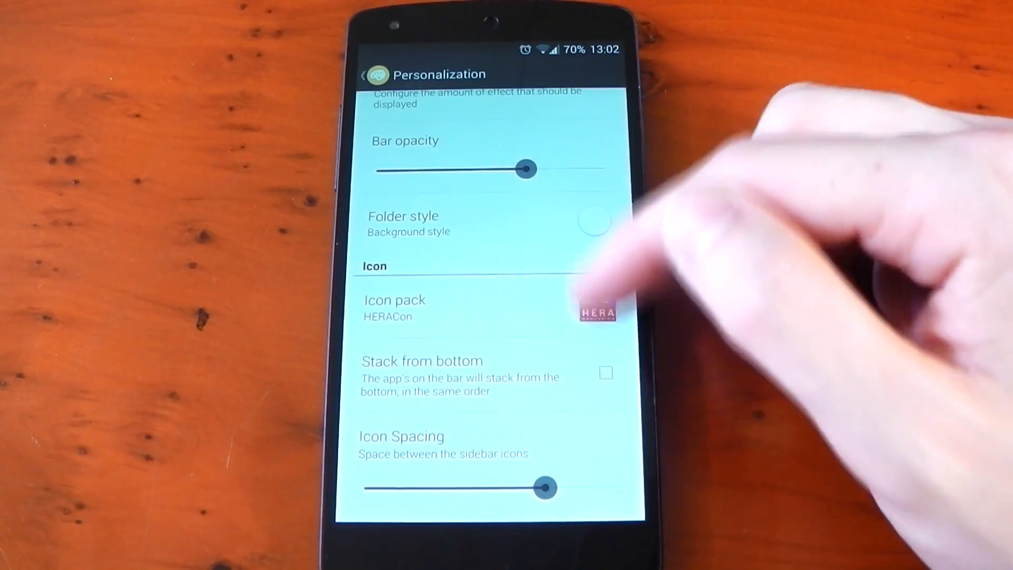
scroll("up", 3)
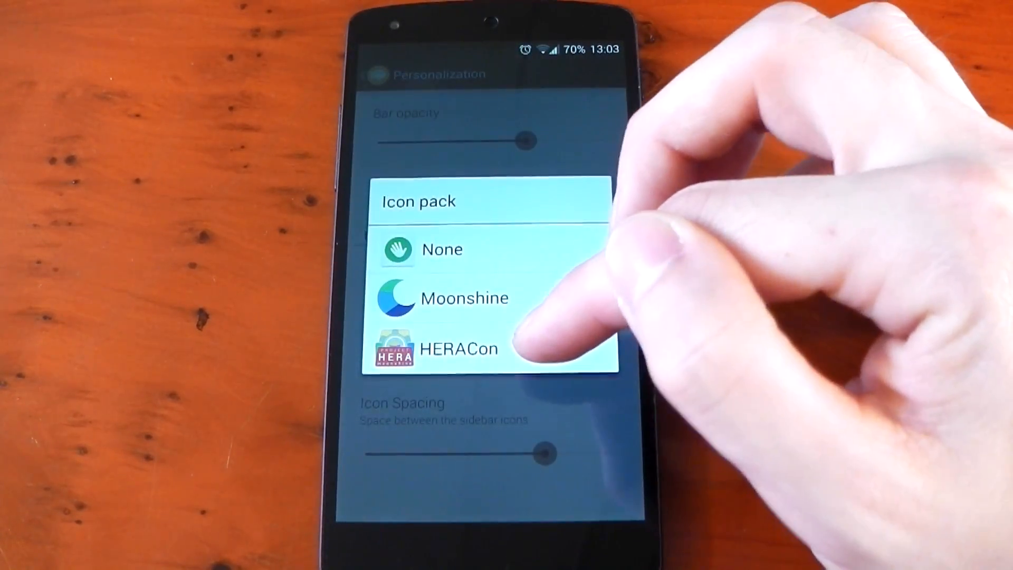
left_click(459, 348)
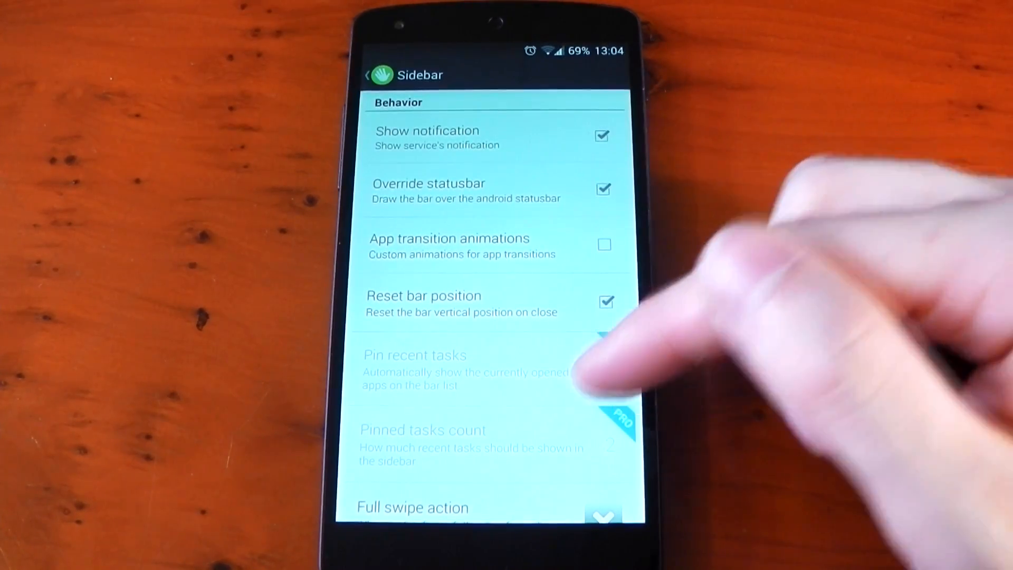
Set the sidebar's Full swipe action to Cancel.
scroll("up", 3)
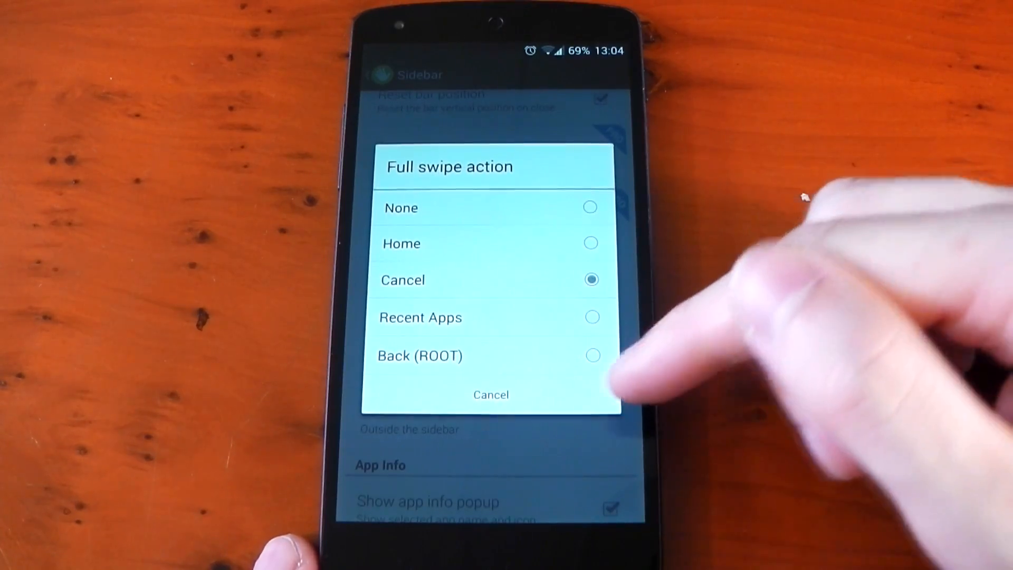
left_click(490, 395)
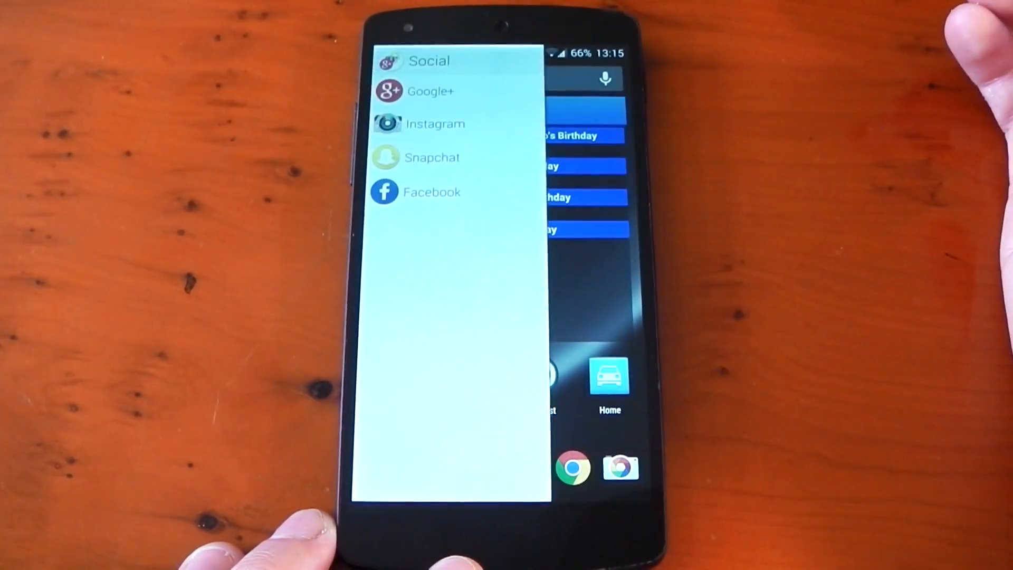
mouse_move(807, 129)
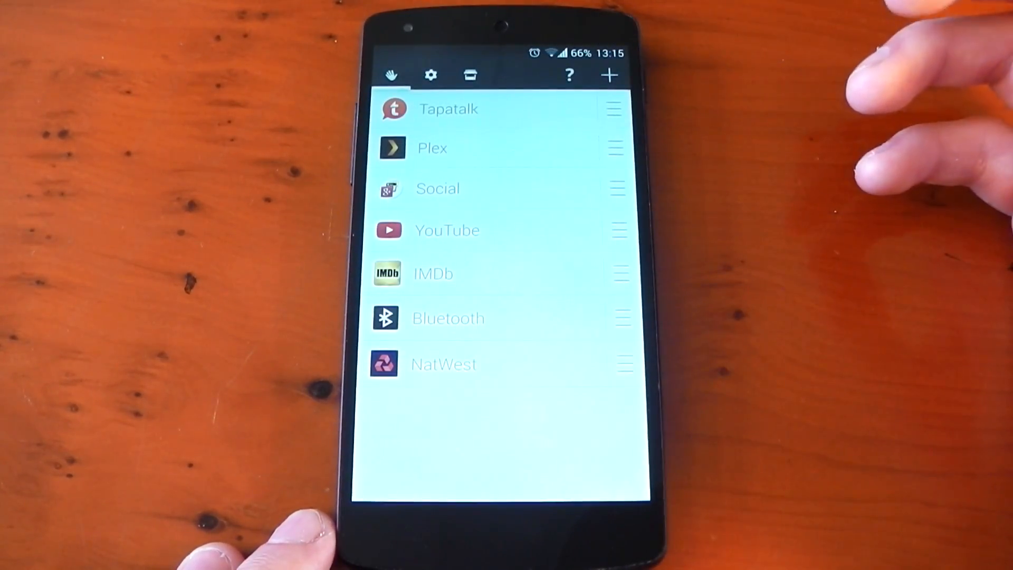
Dismiss the premium upgrade prompt and open the menu for adding sidebar items.
left_click(608, 74)
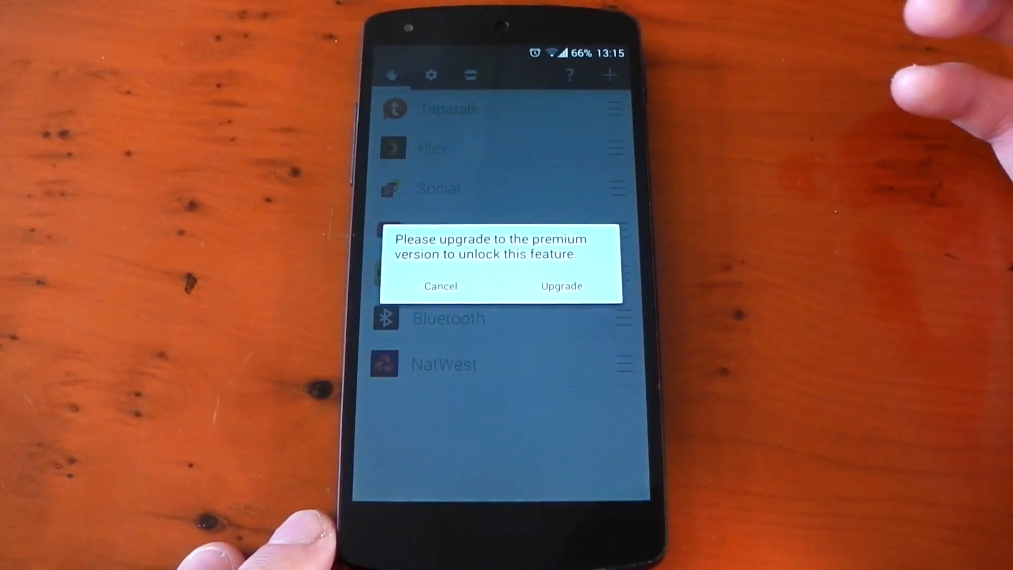
left_click(440, 286)
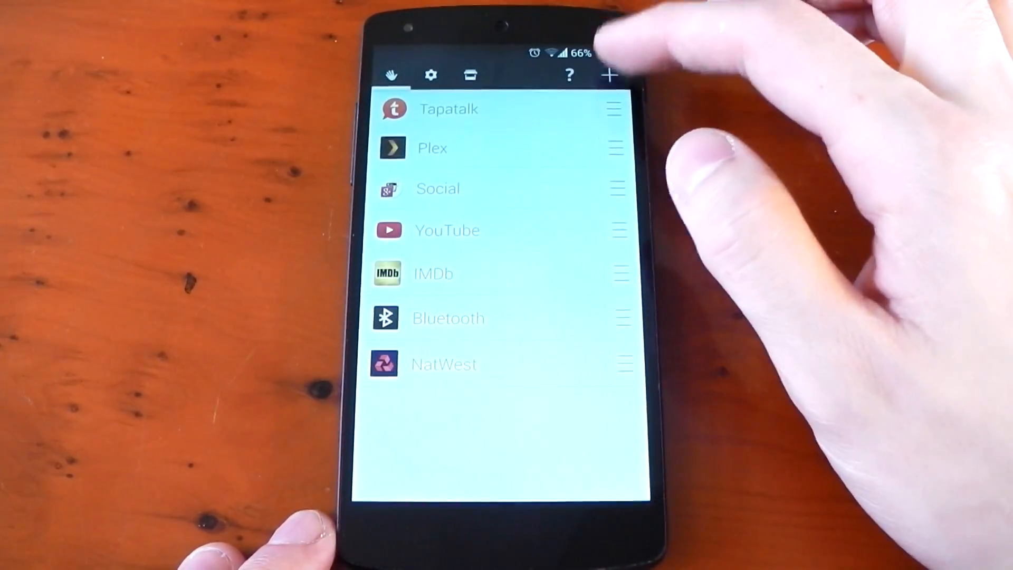
left_click(608, 75)
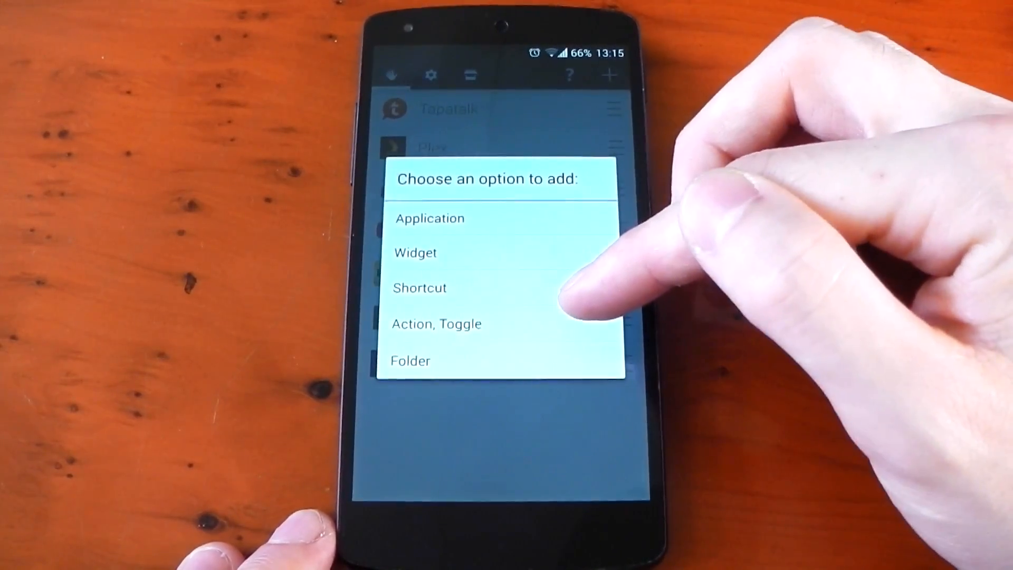